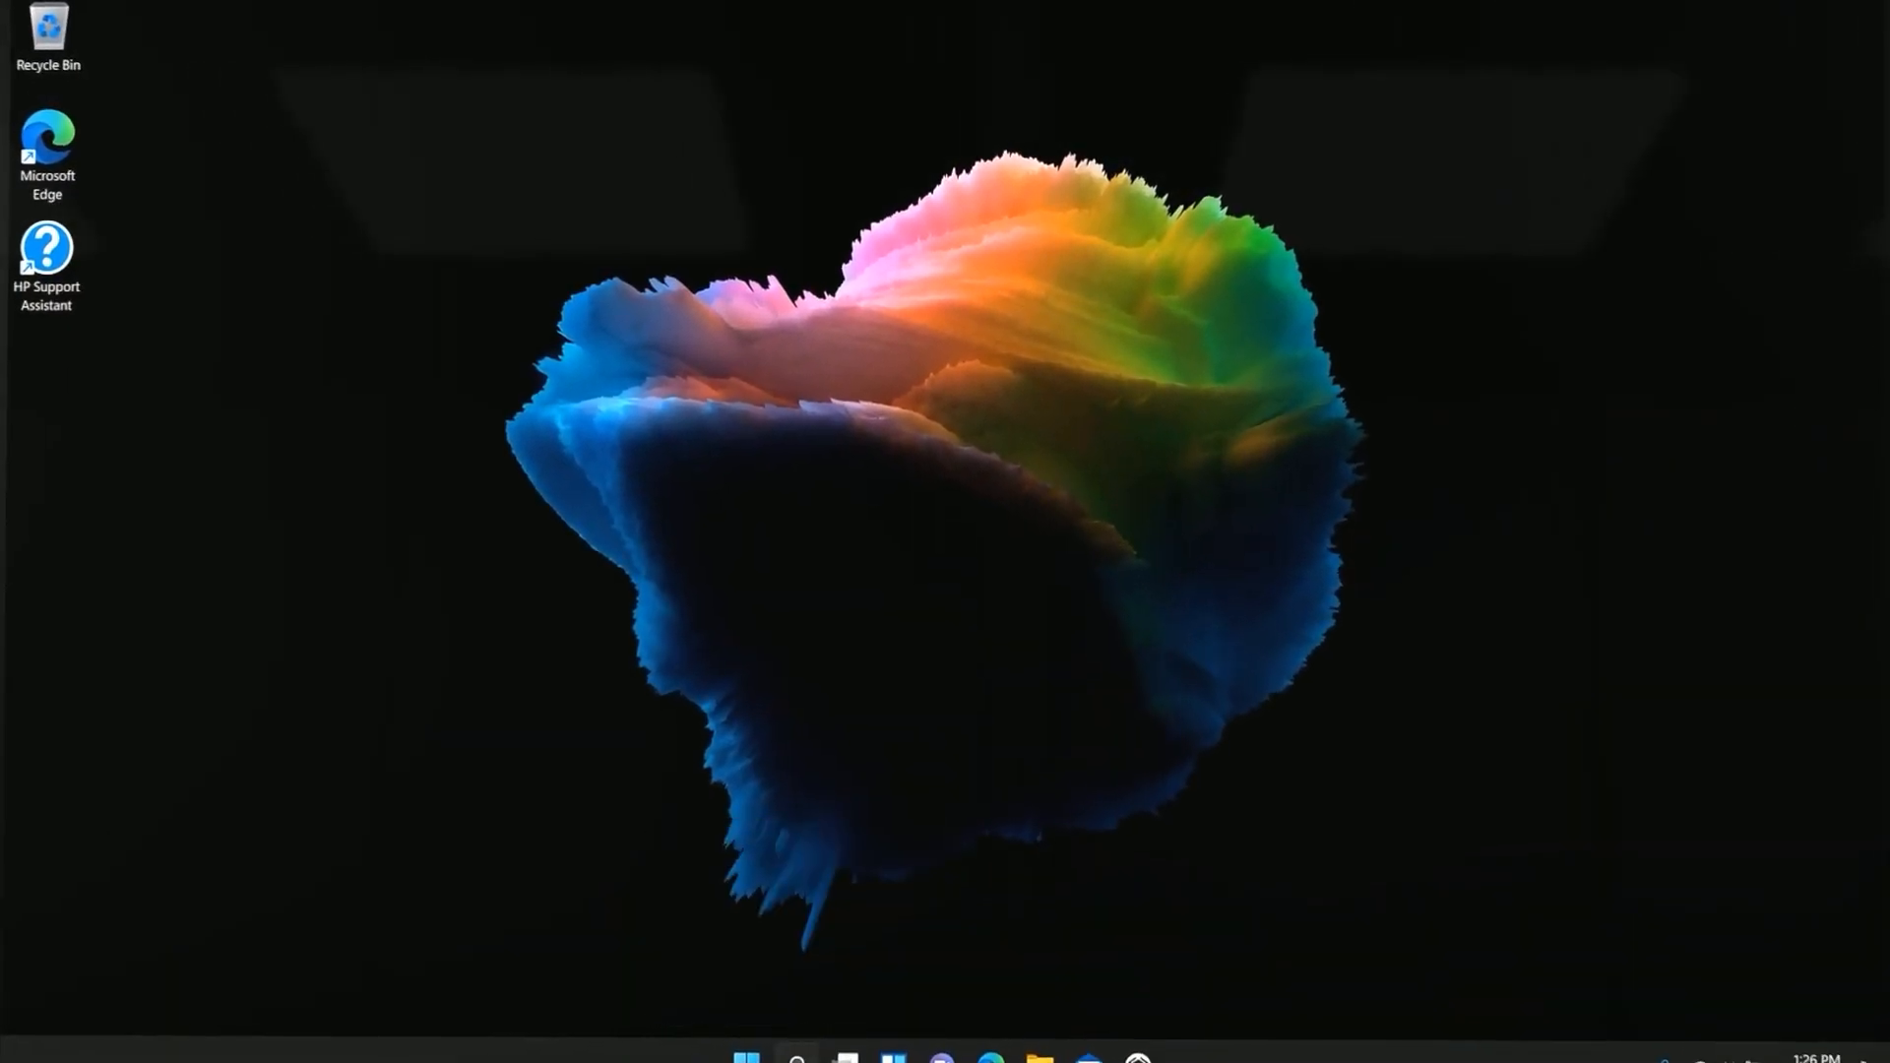
# Find Bluetooth & devices settings, switch Bluetooth on, and begin adding a device
pyautogui.write('bluetooth and other devices settings')
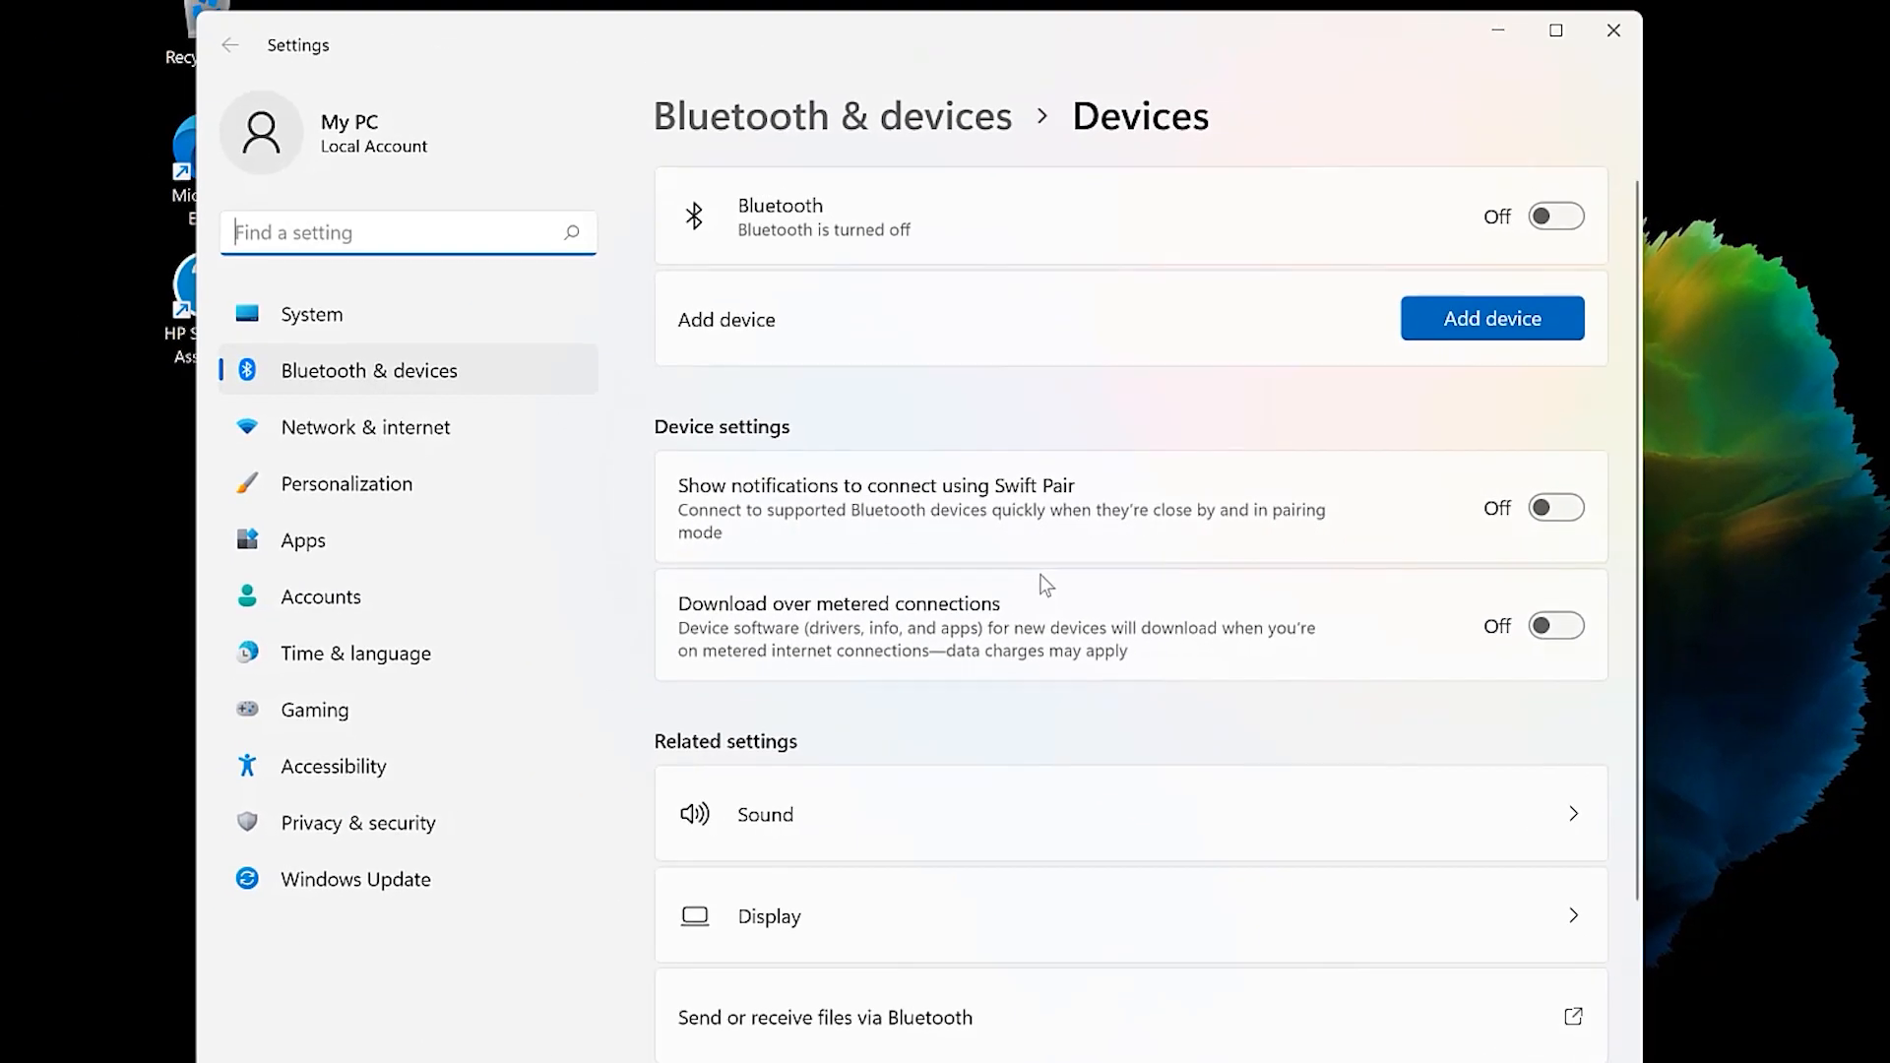
pyautogui.click(1555, 215)
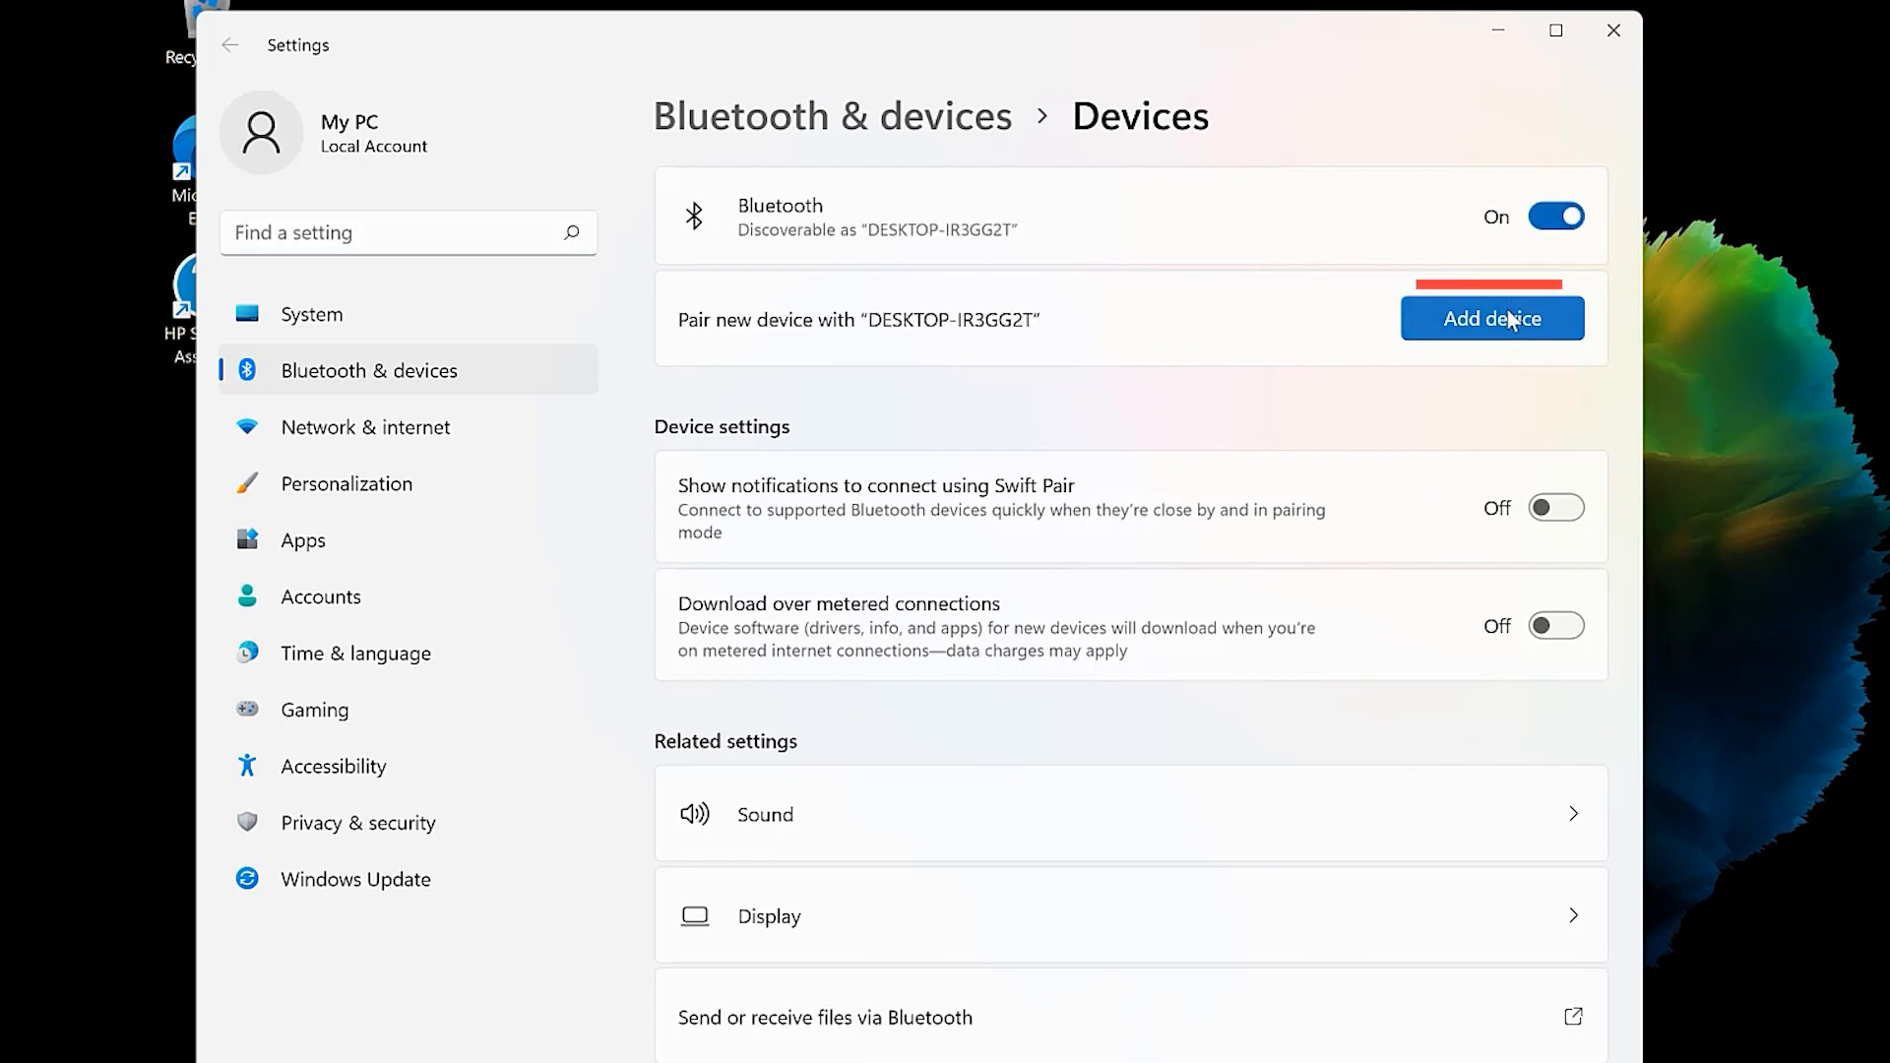
pyautogui.click(1492, 318)
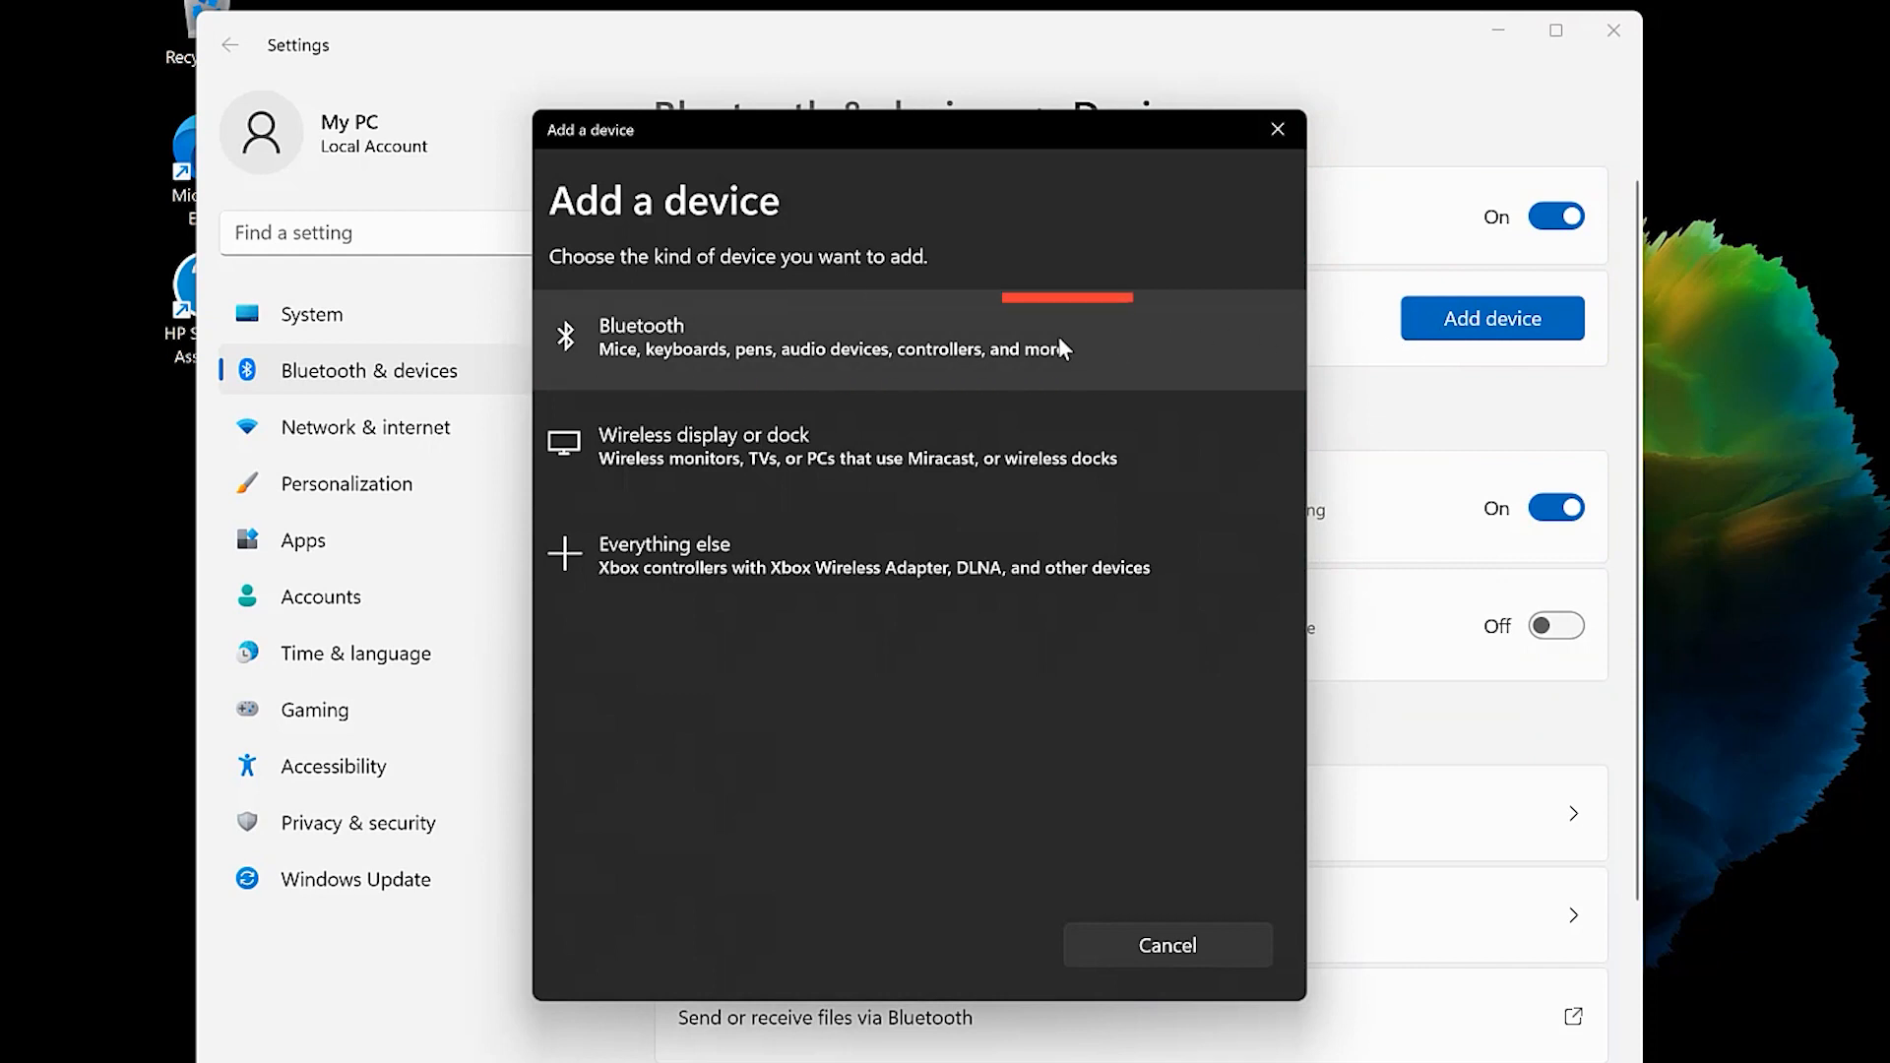
# Choose Bluetooth, select Bluetooth Headphones, and accept the device setup notification
pyautogui.click(844, 340)
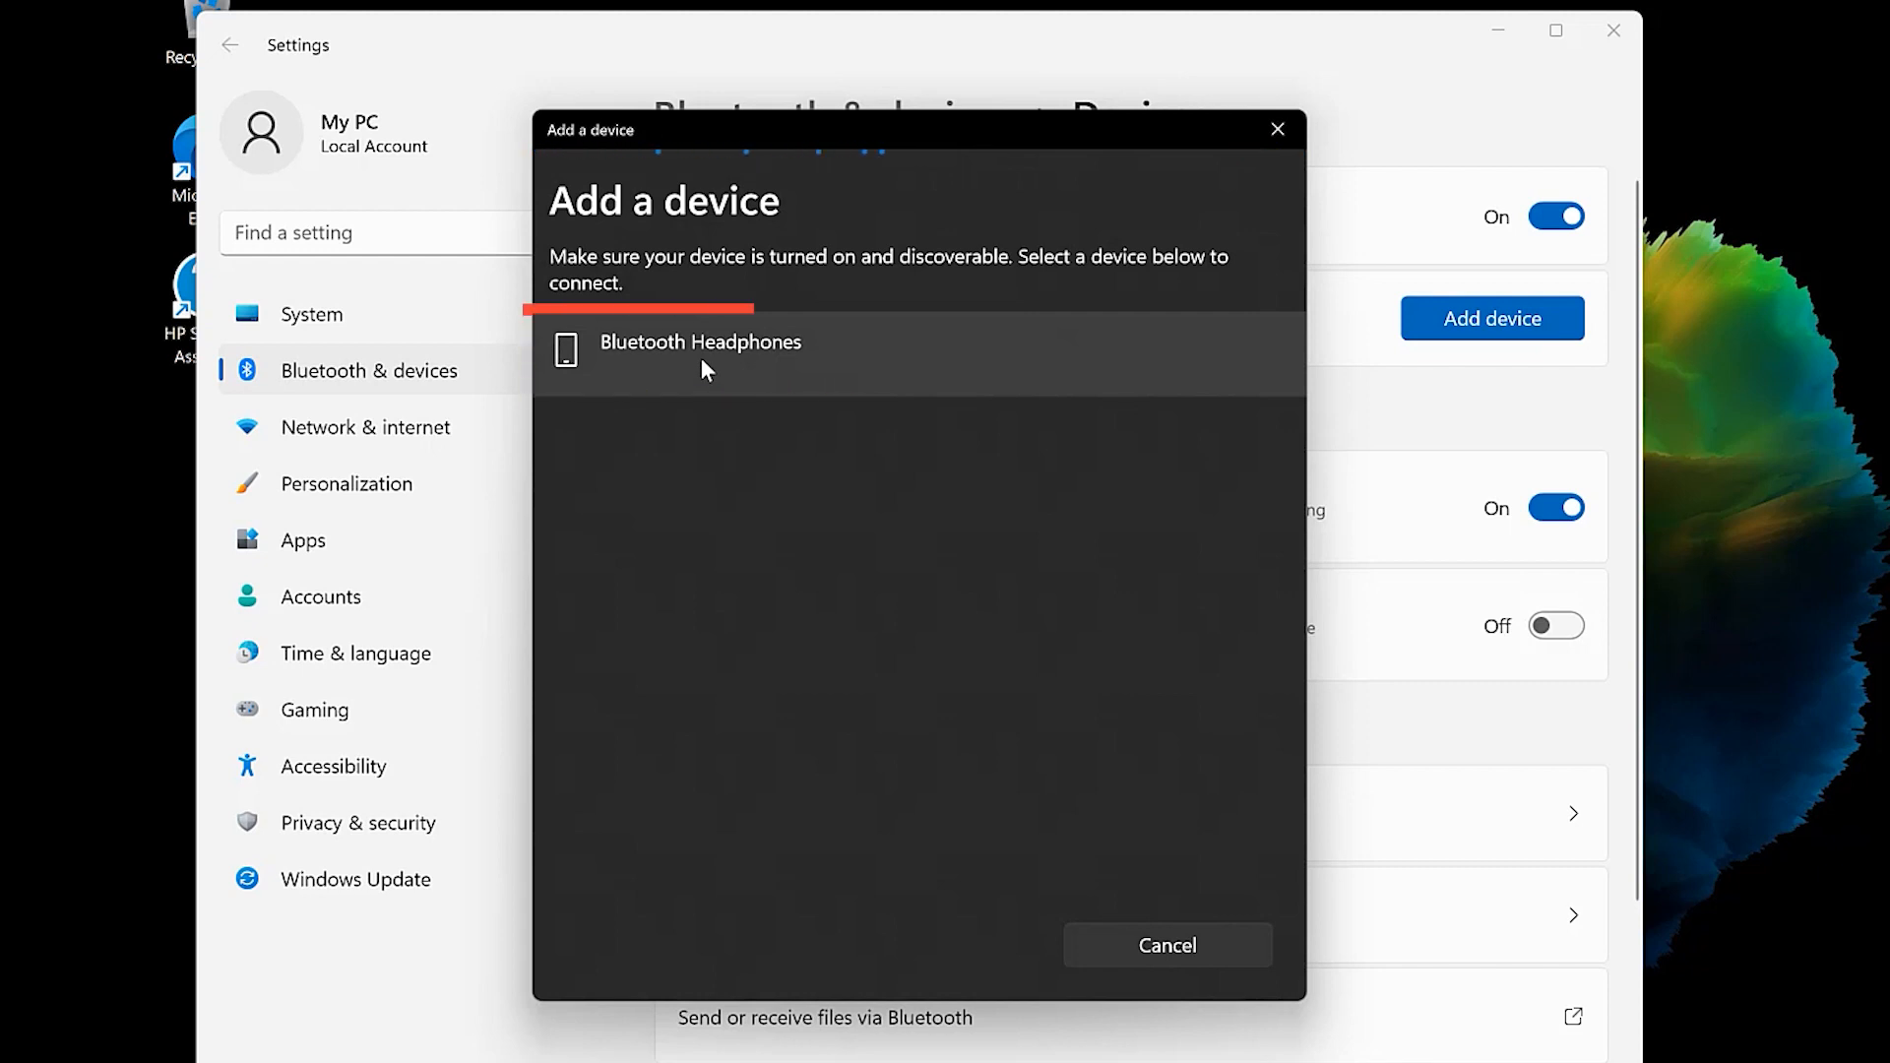
pyautogui.click(700, 354)
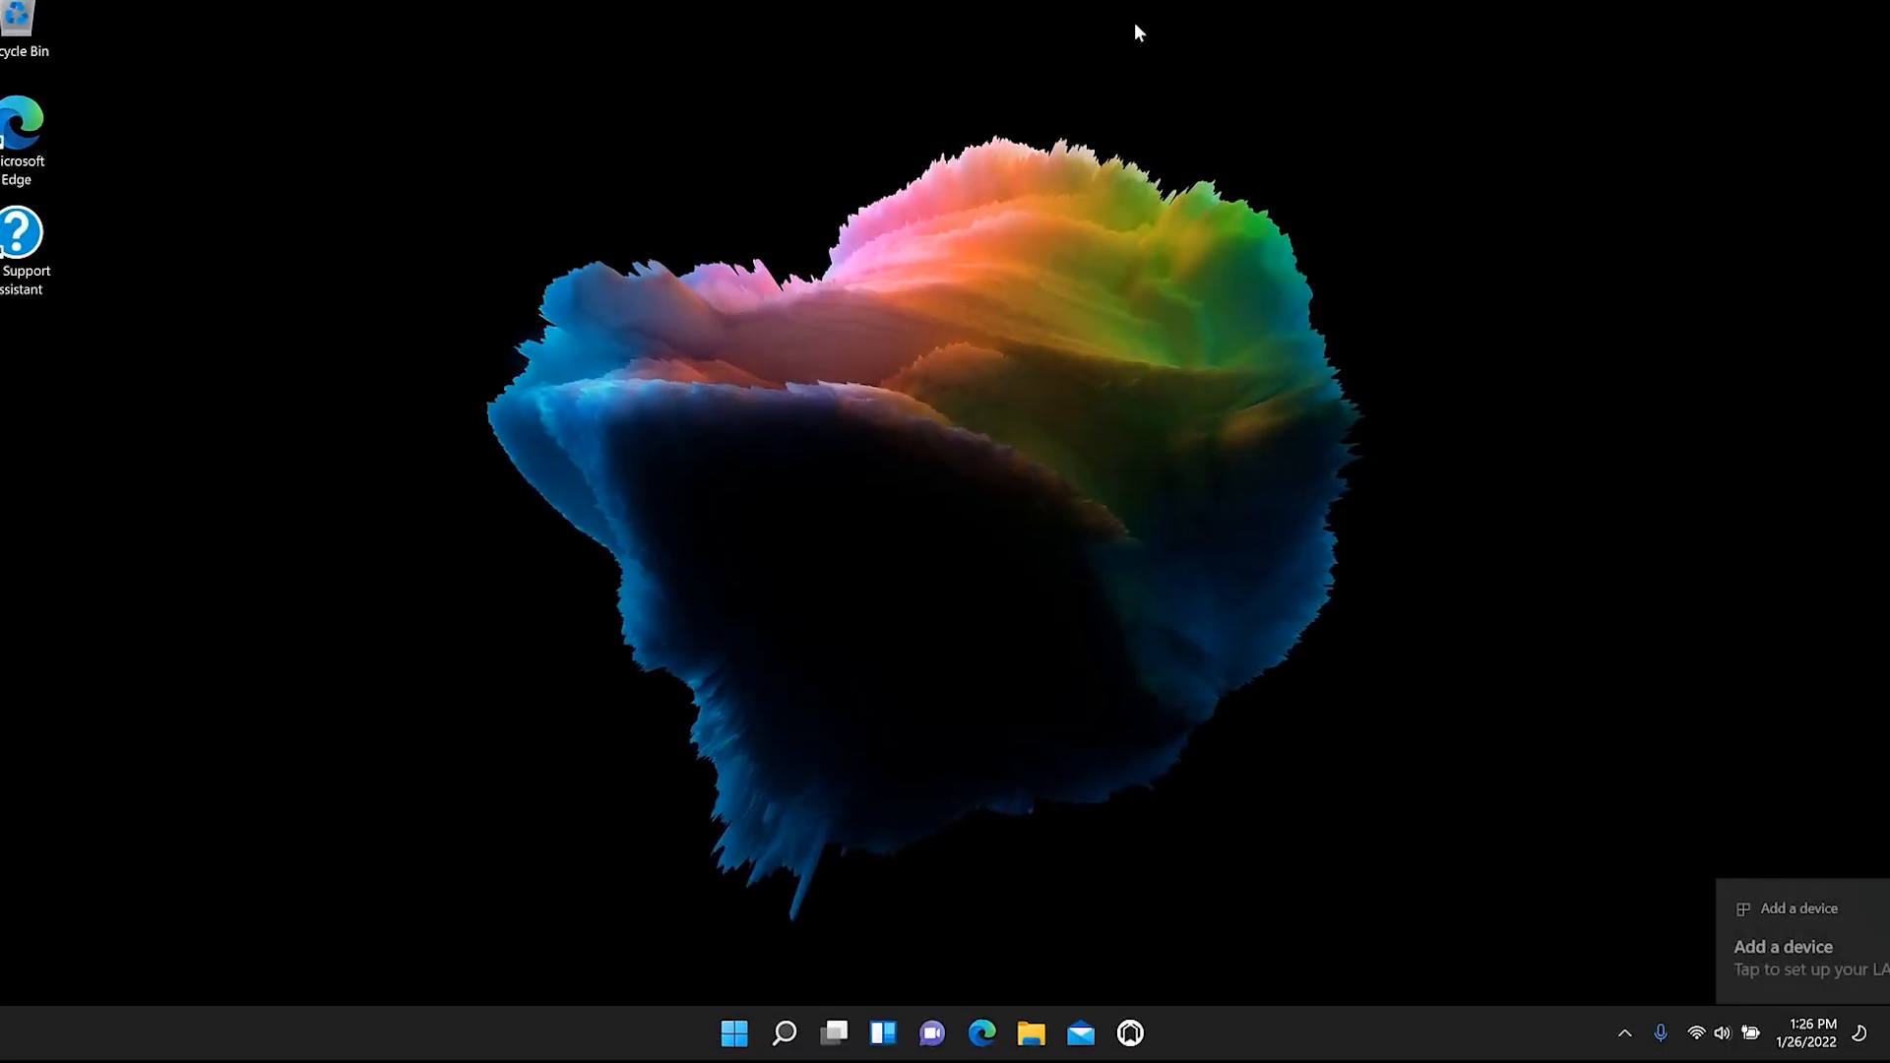
pyautogui.click(1796, 946)
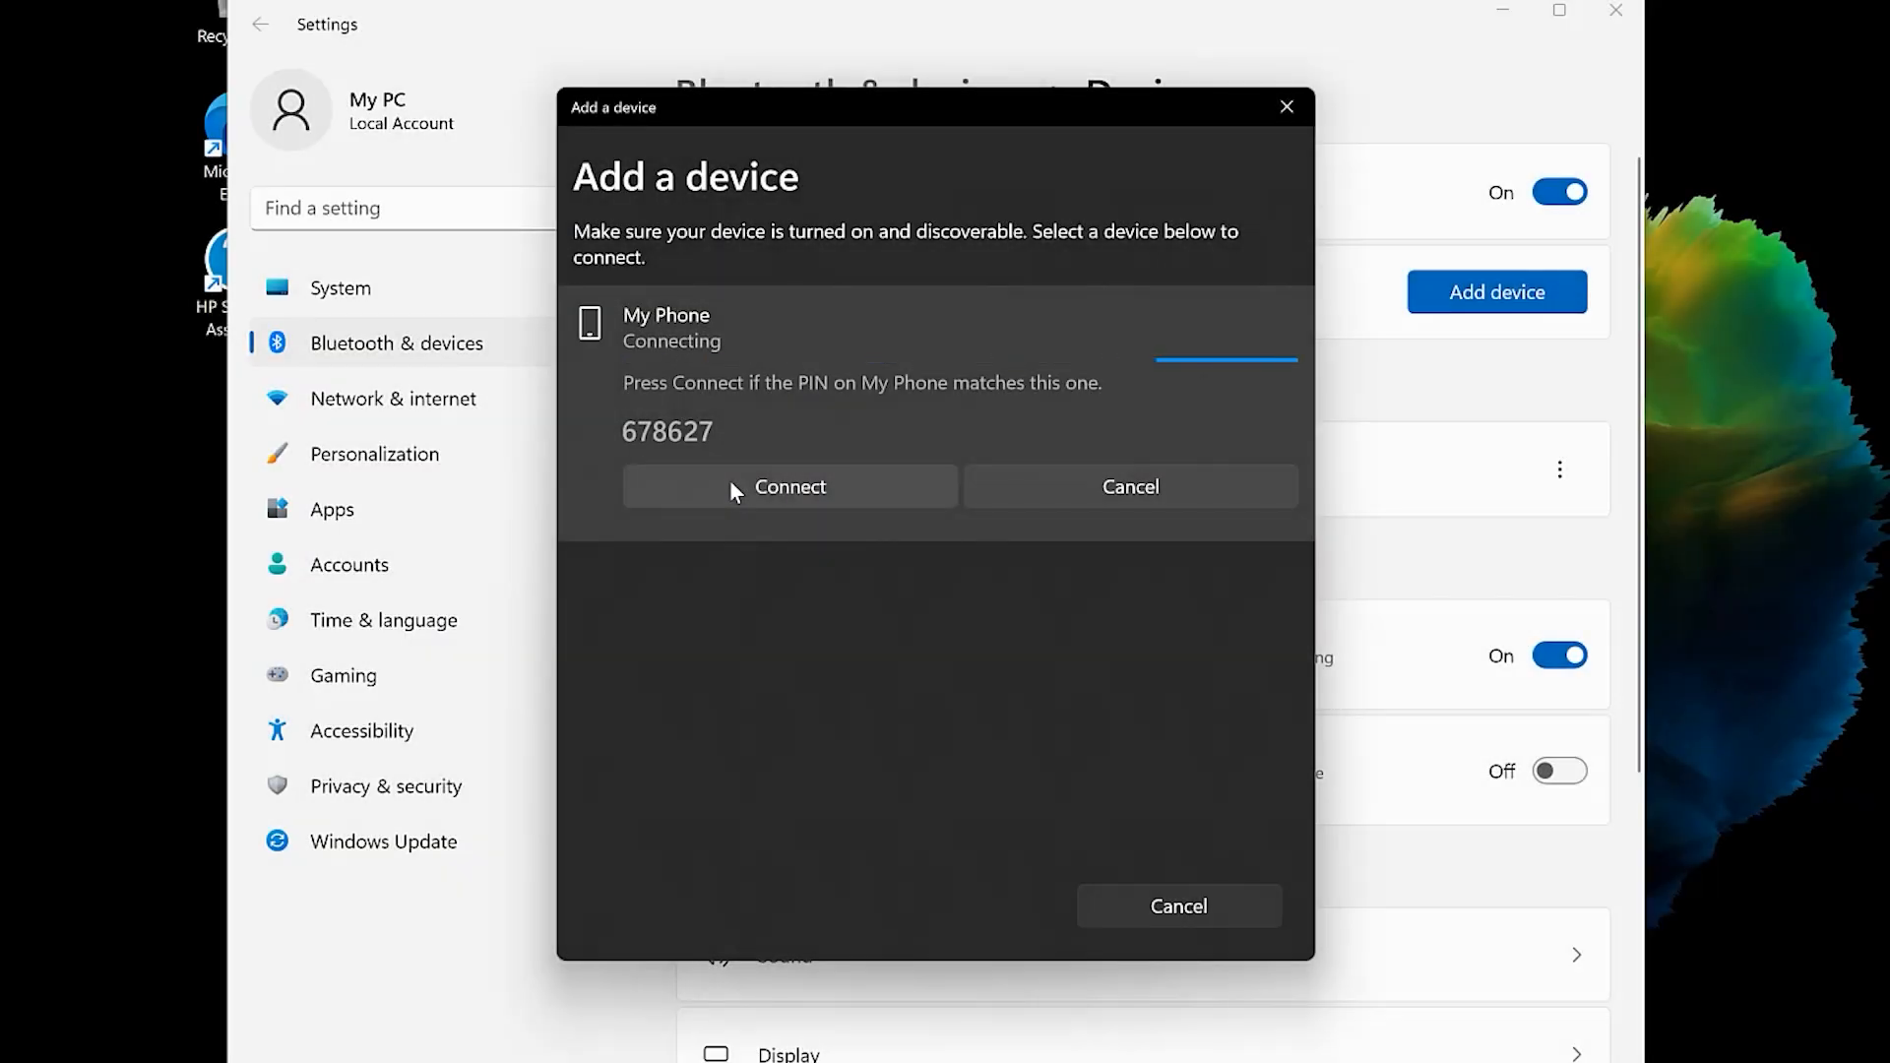
# Confirm the PIN for My Phone, reselect My Phone, and confirm the new PIN
pyautogui.click(790, 485)
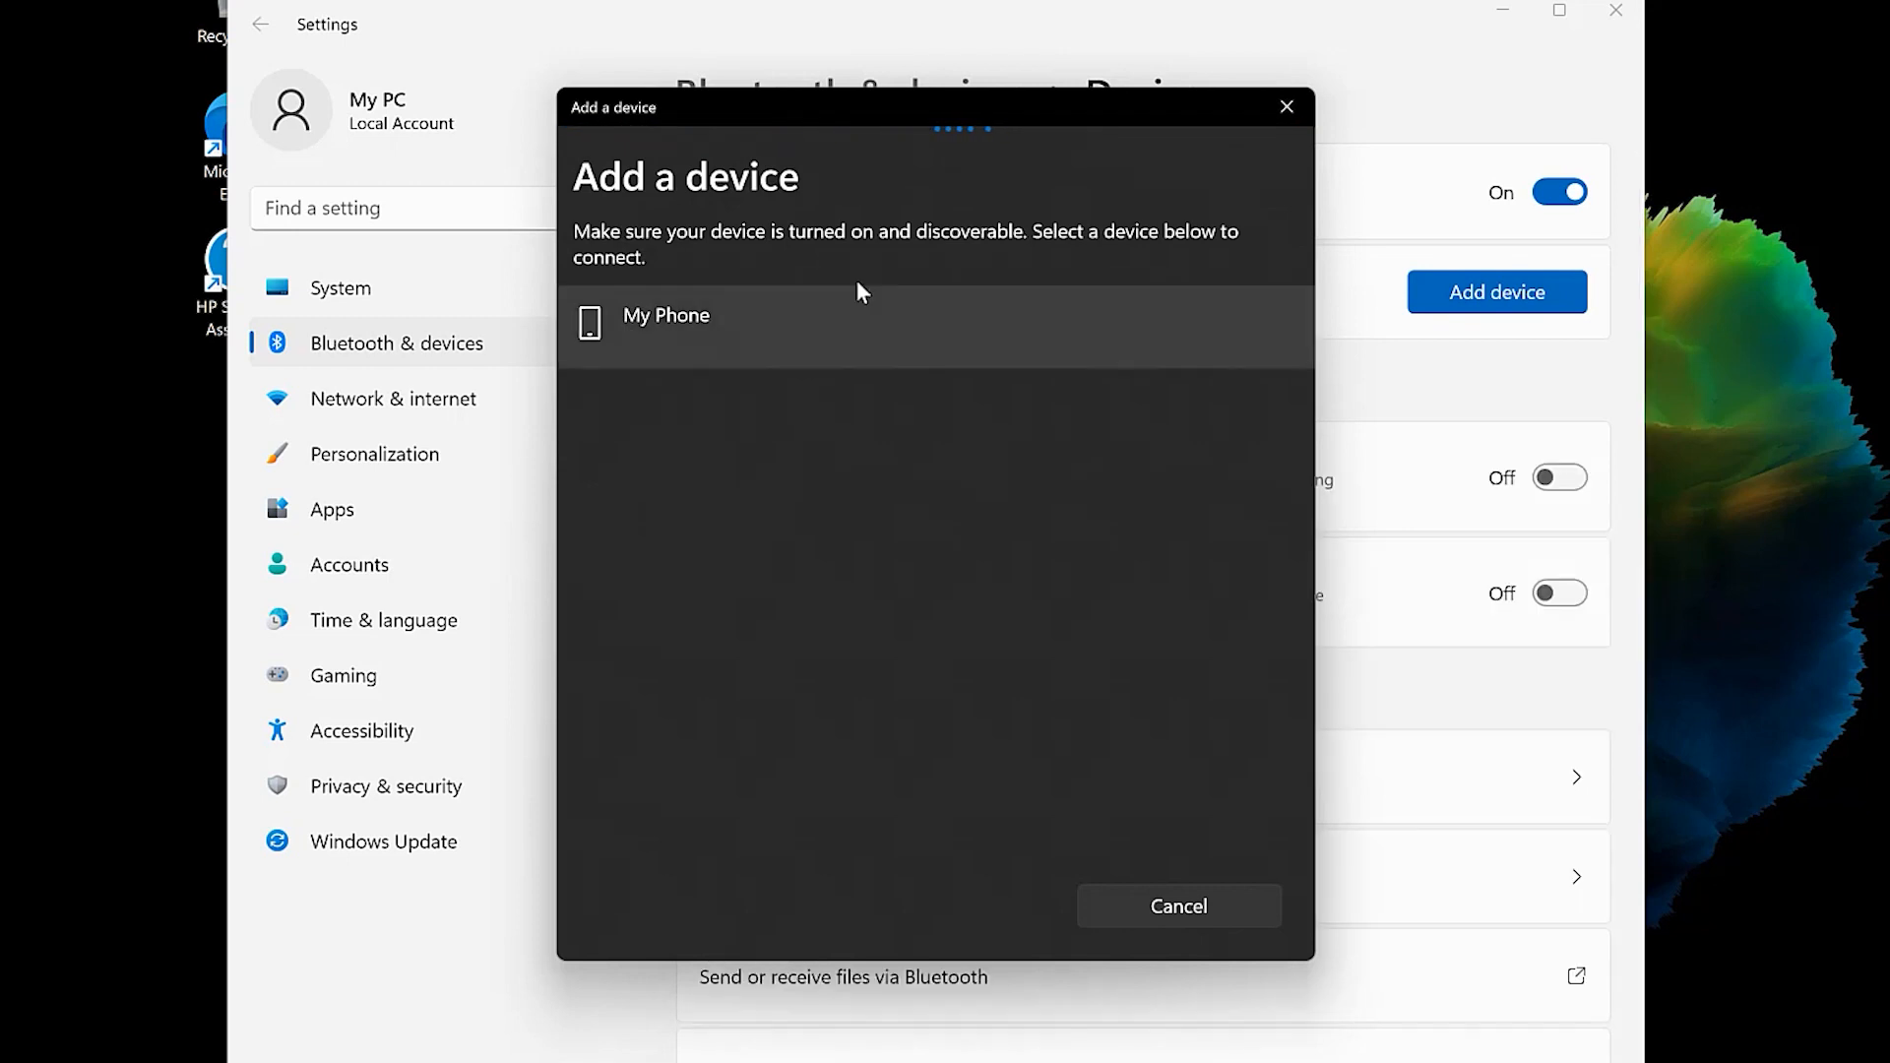
pyautogui.click(666, 315)
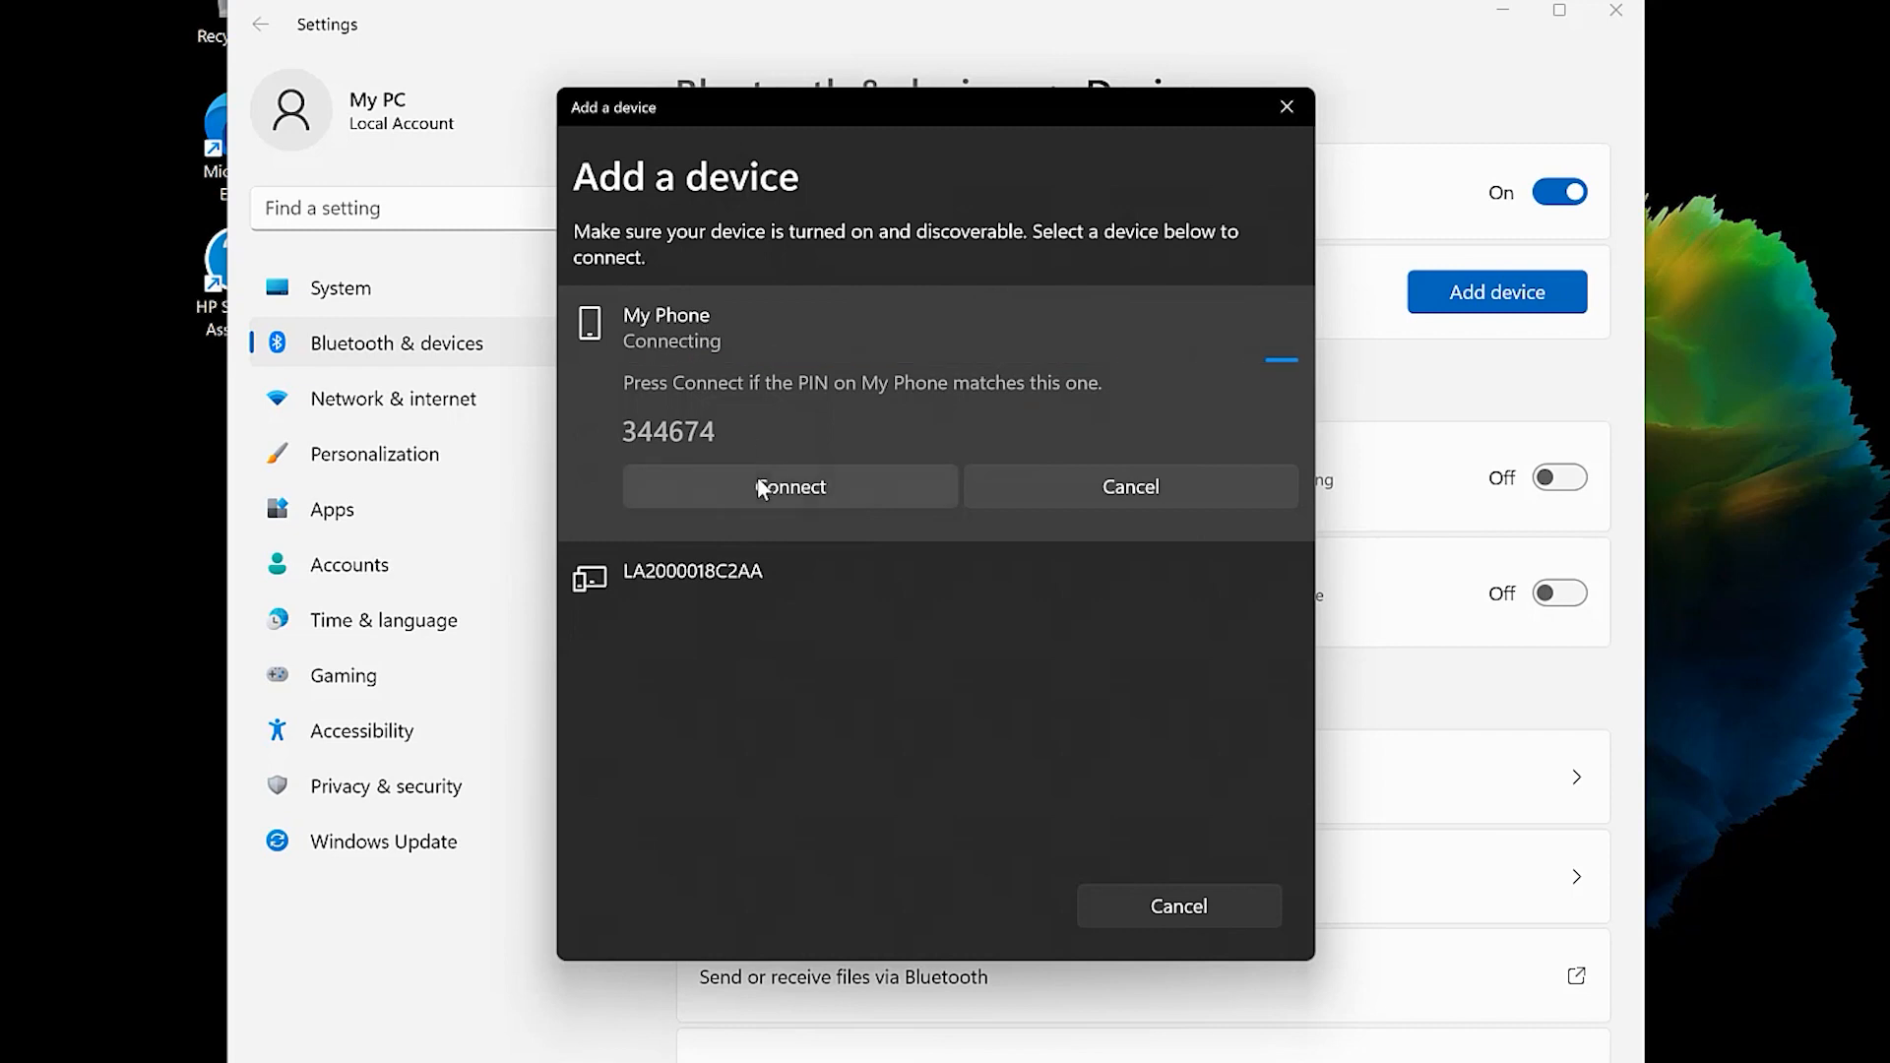
pyautogui.click(790, 486)
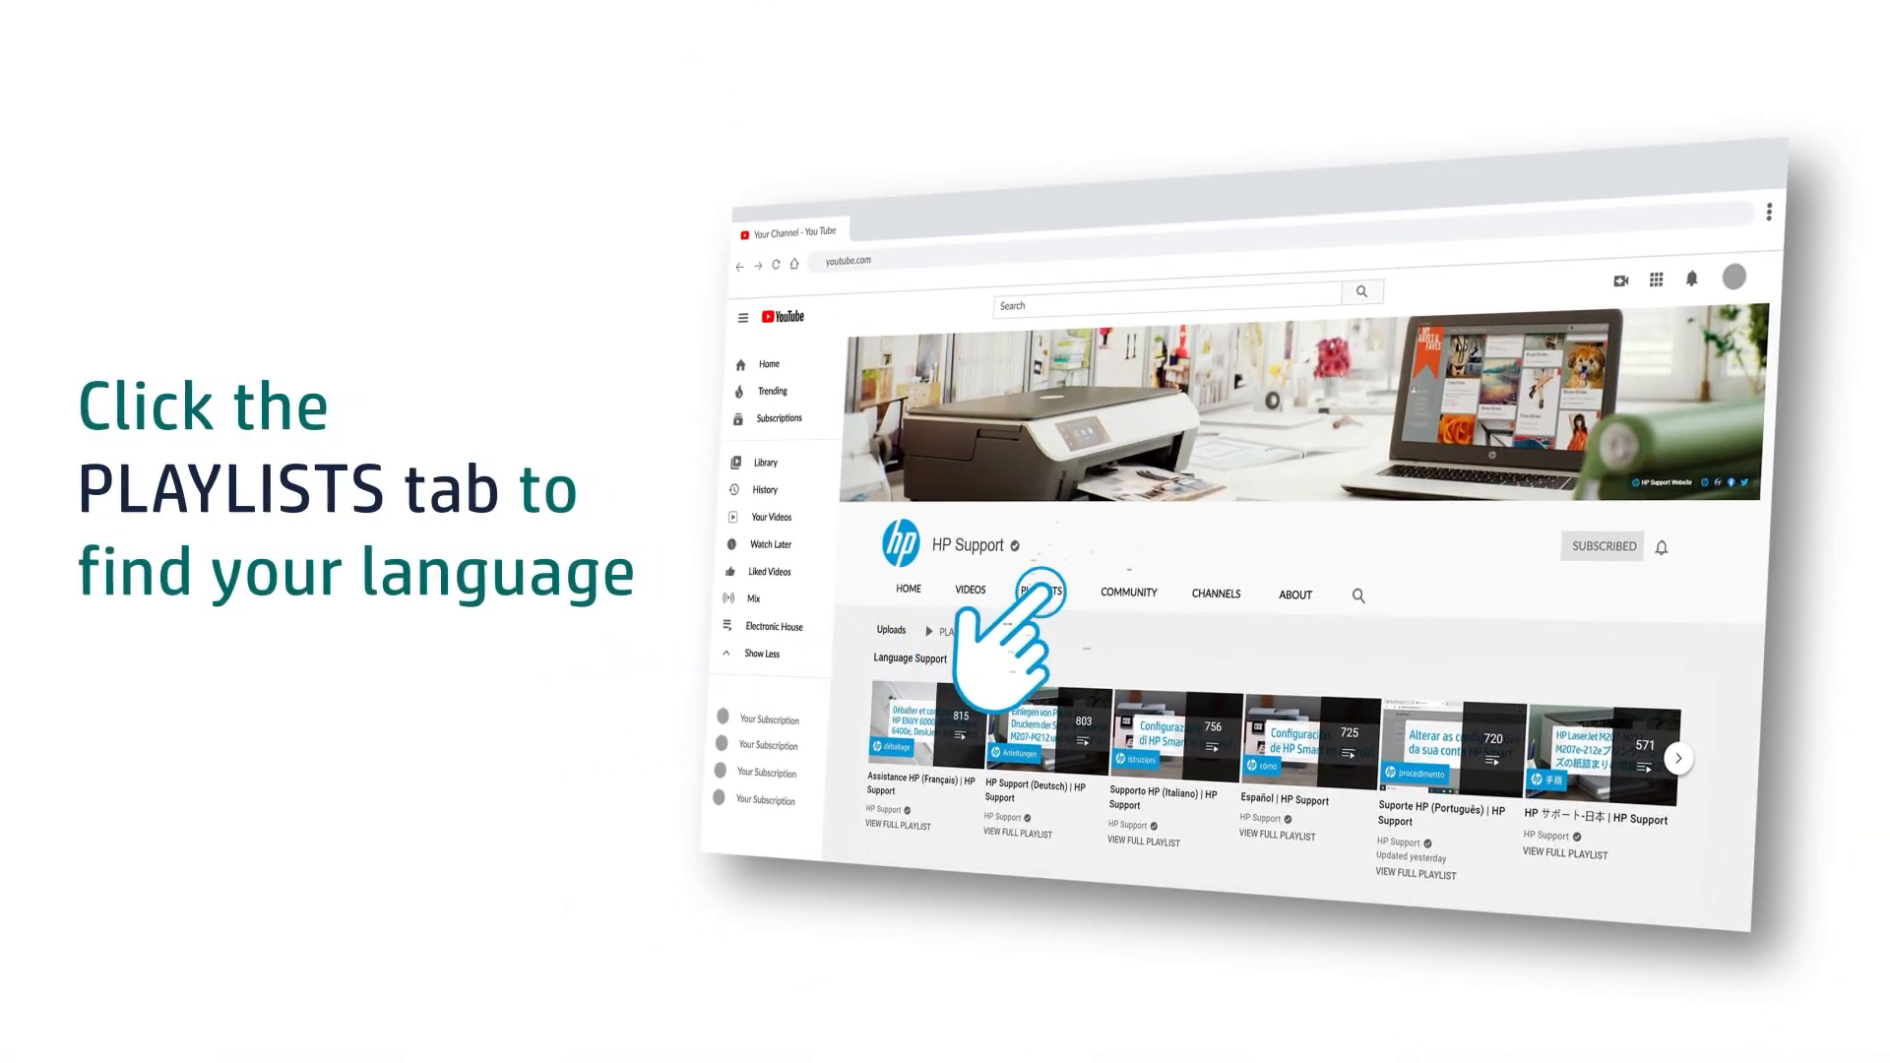
pyautogui.click(1041, 590)
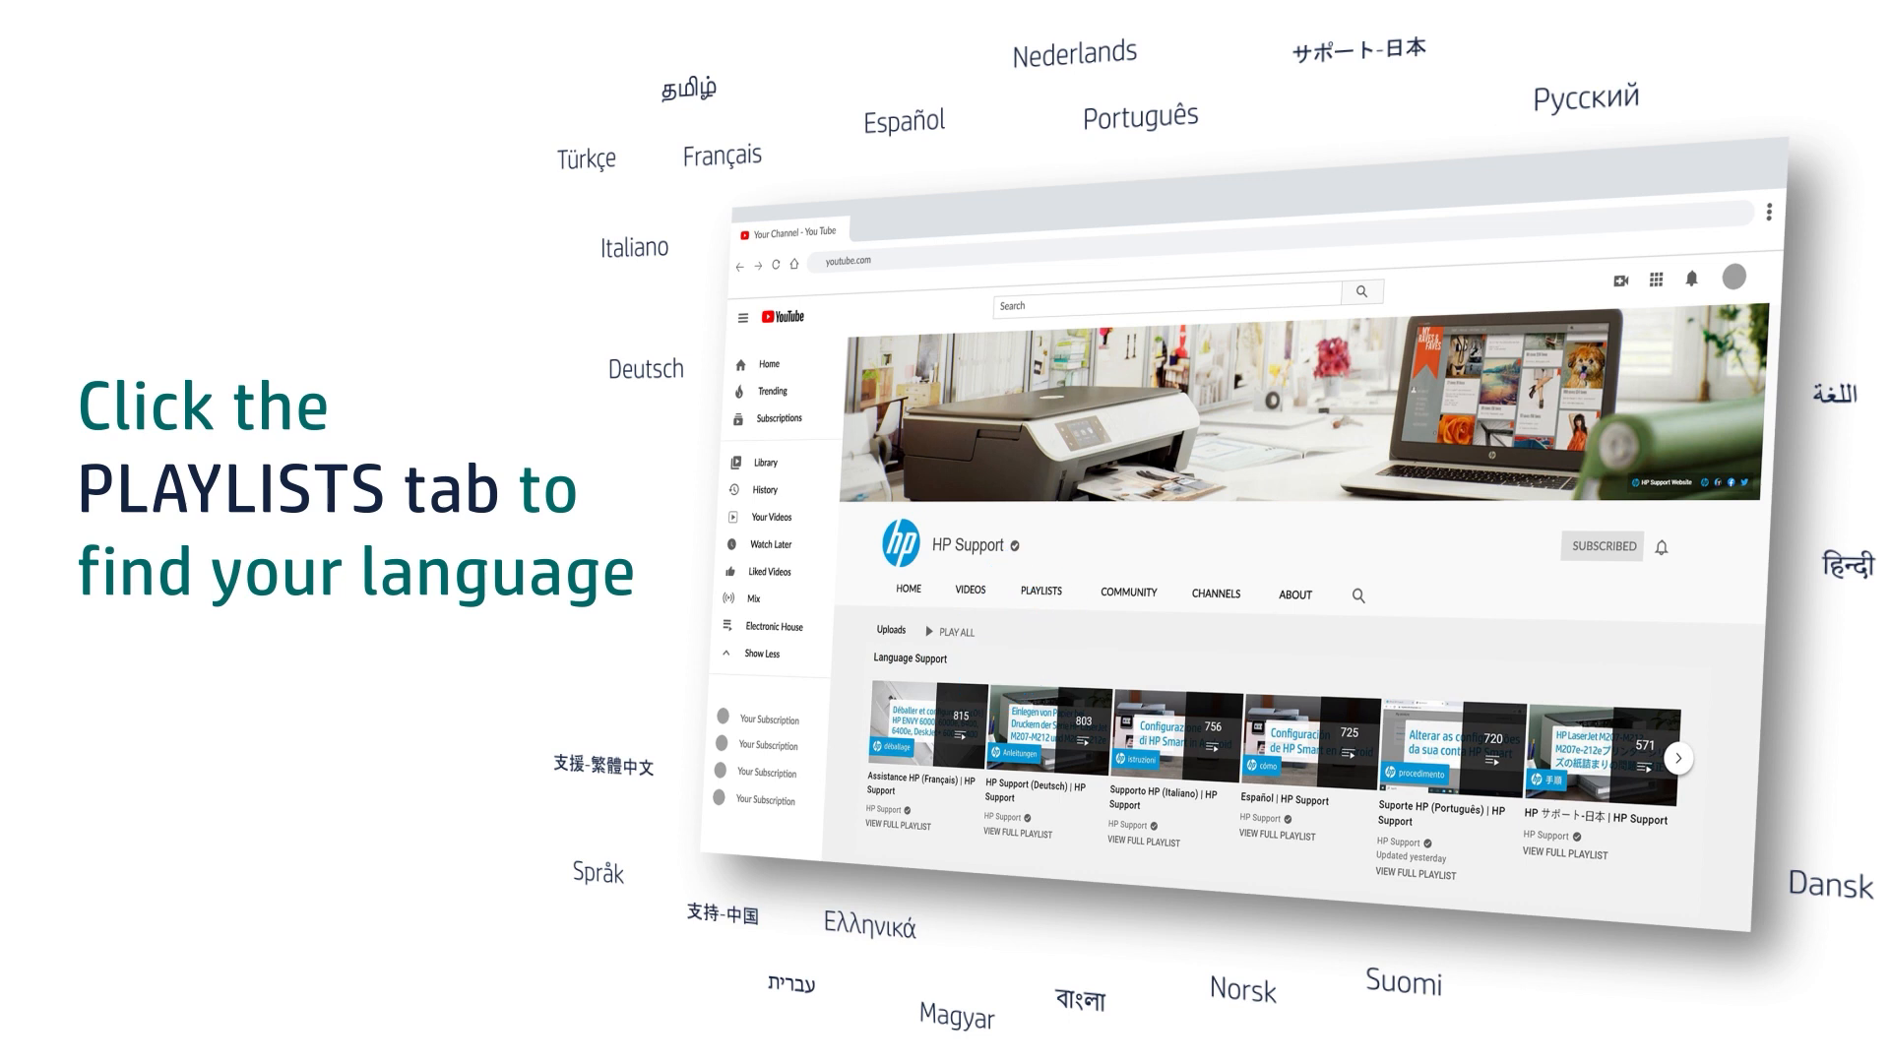